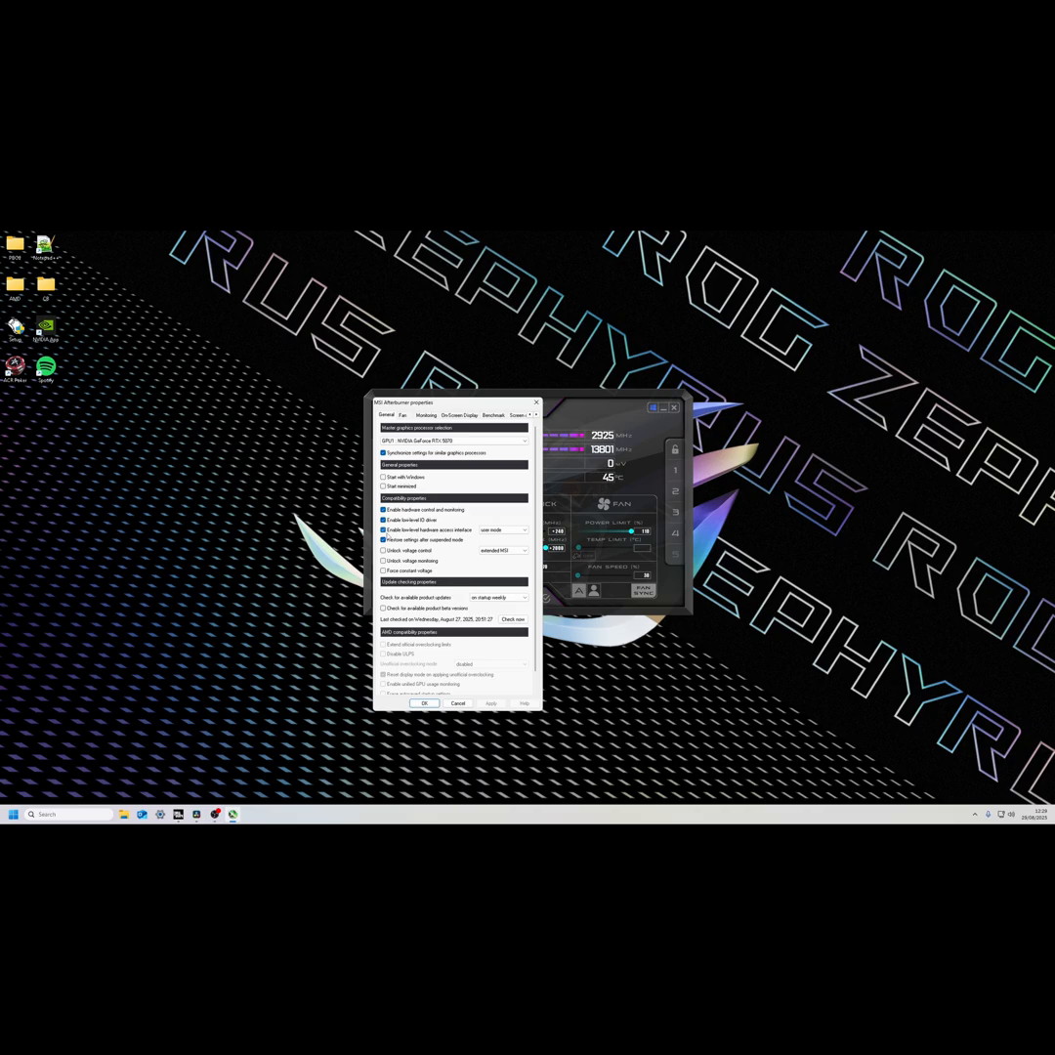
Step: Enable user-defined software automatic fan control in Properties and confirm with OK
{"action": "left_click", "coordinate": [403, 416]}
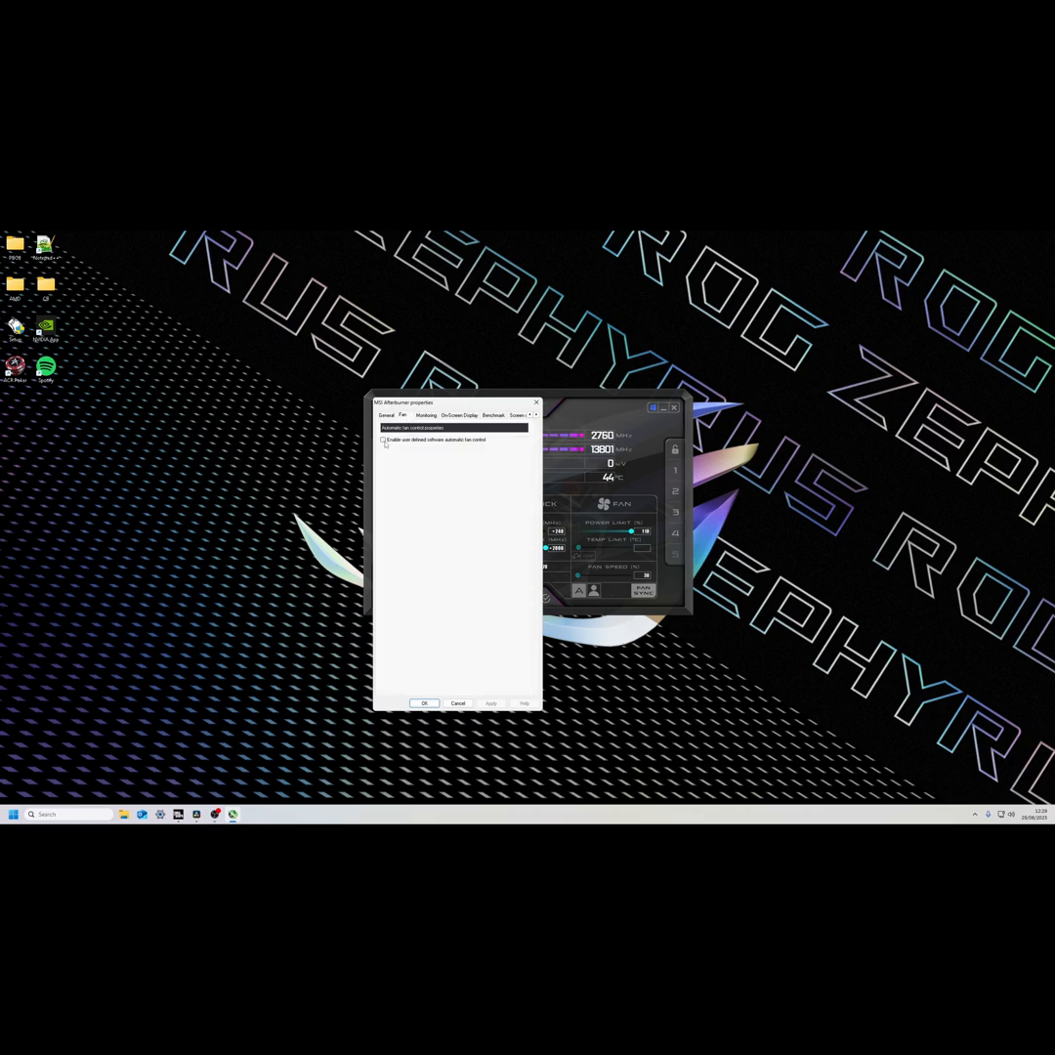
{"action": "left_click", "coordinate": [383, 440]}
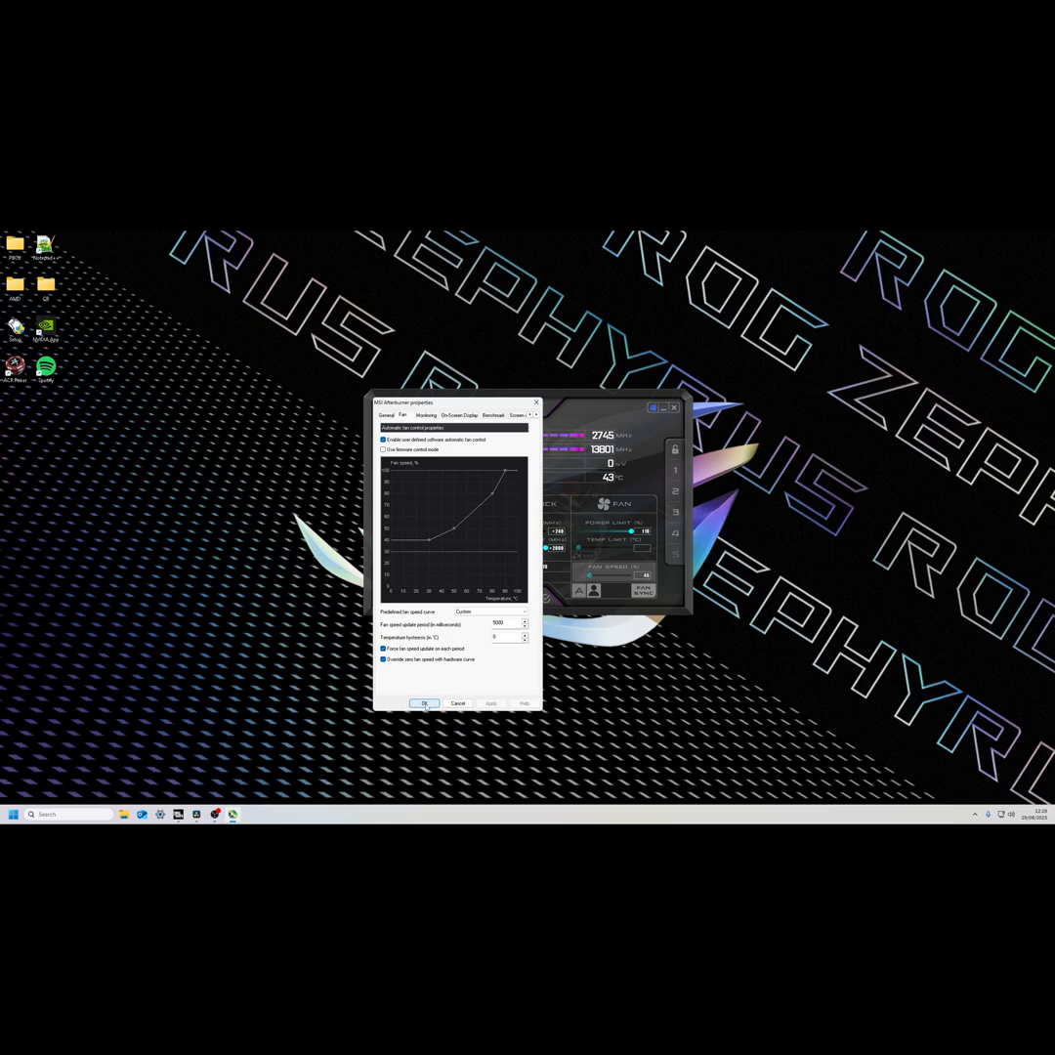
{"action": "left_click", "coordinate": [426, 703]}
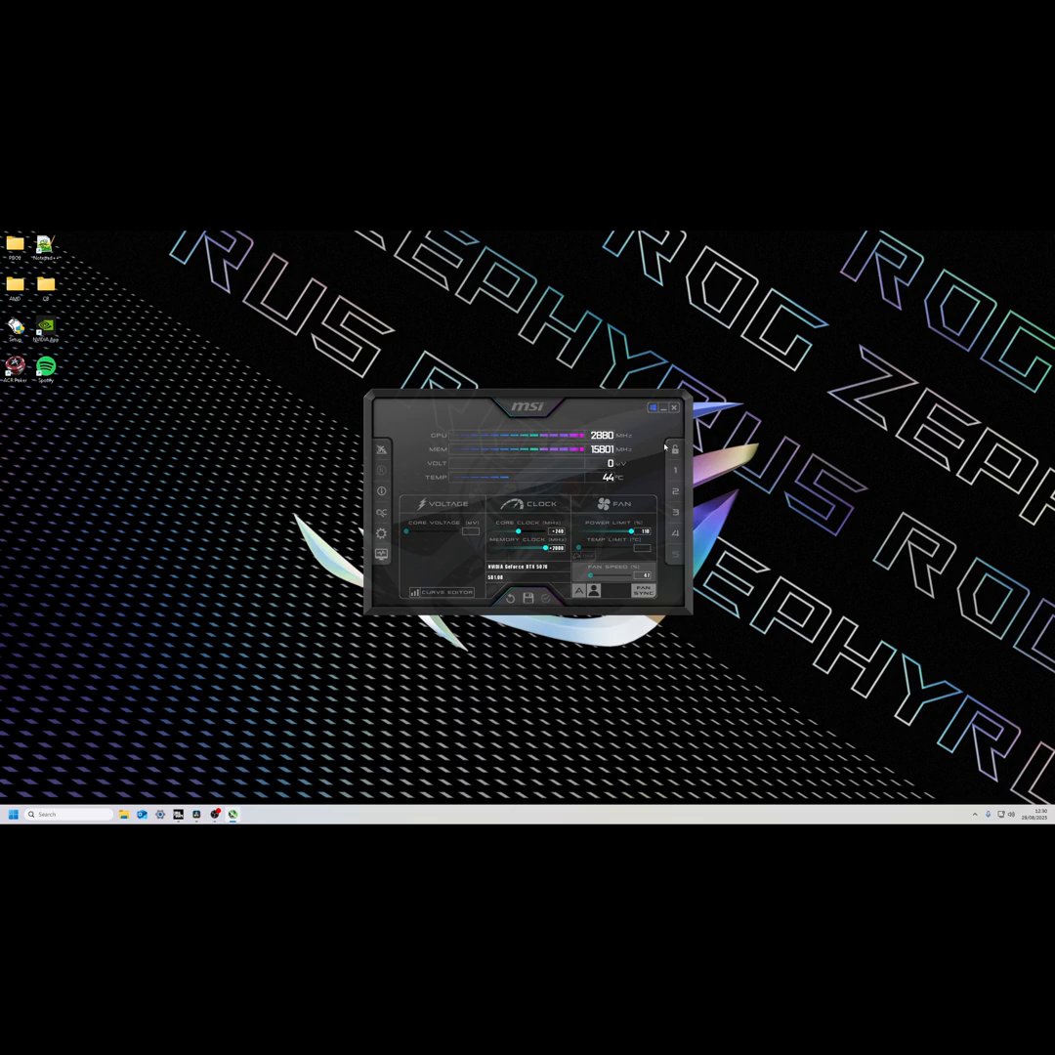
{"action": "mouse_move", "coordinate": [655, 409]}
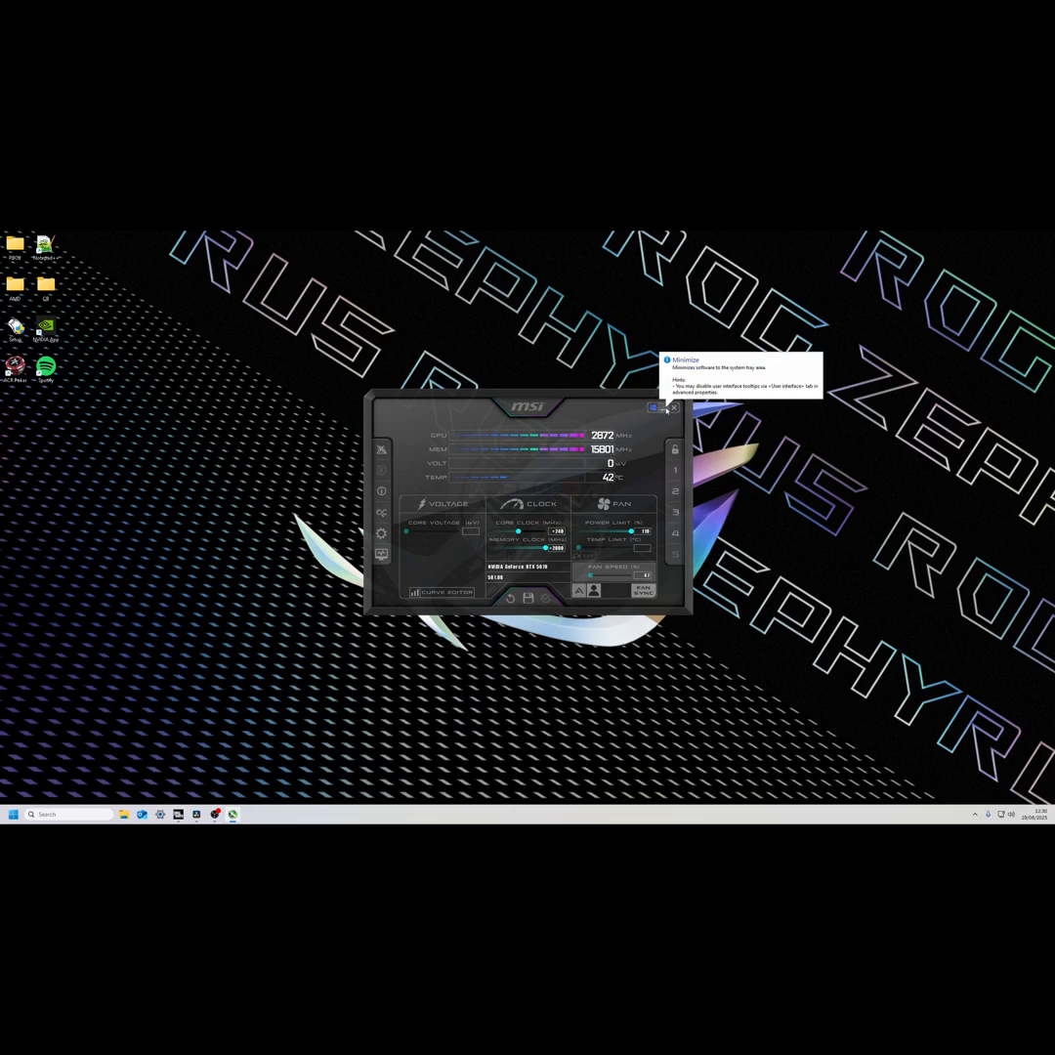